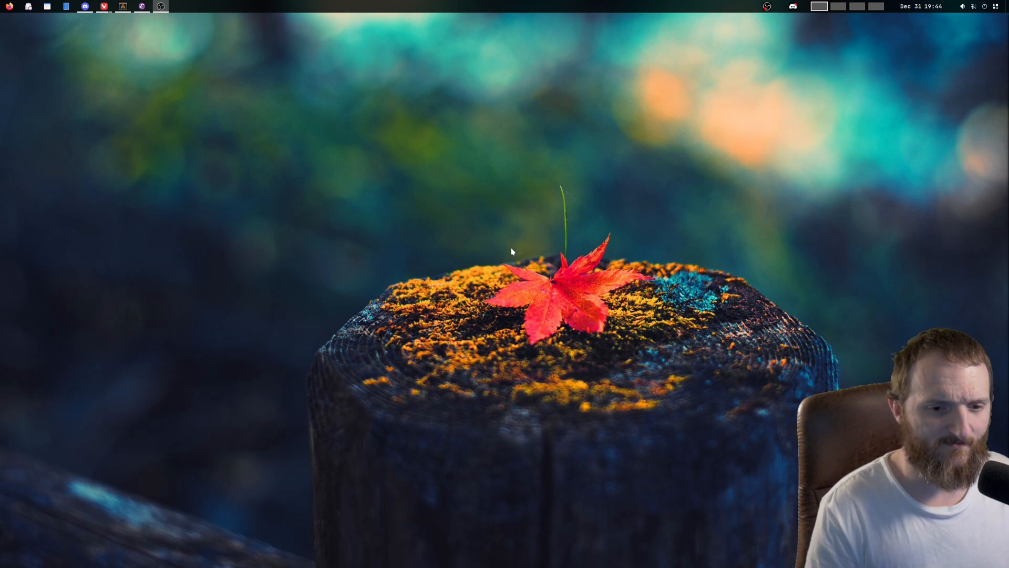
Load gentoo.org and raise the page zoom to 150% from the browser menu
text(di)
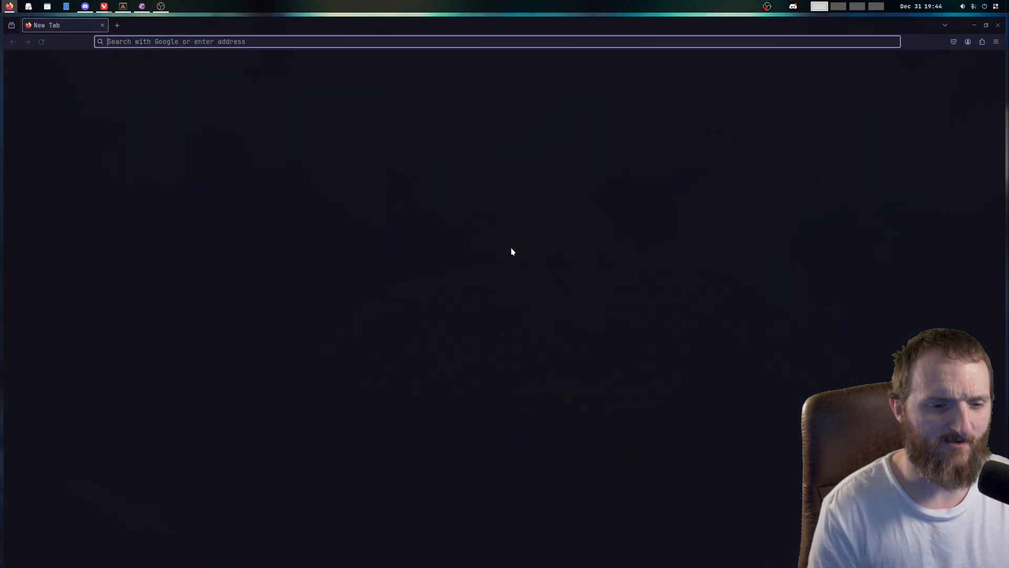
text(gentoo.org)
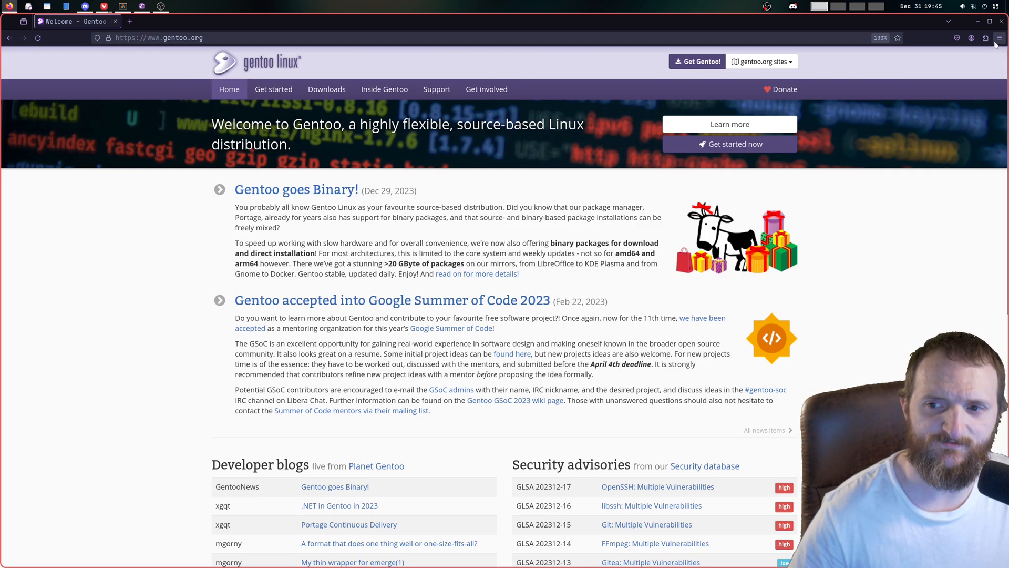
click(1000, 37)
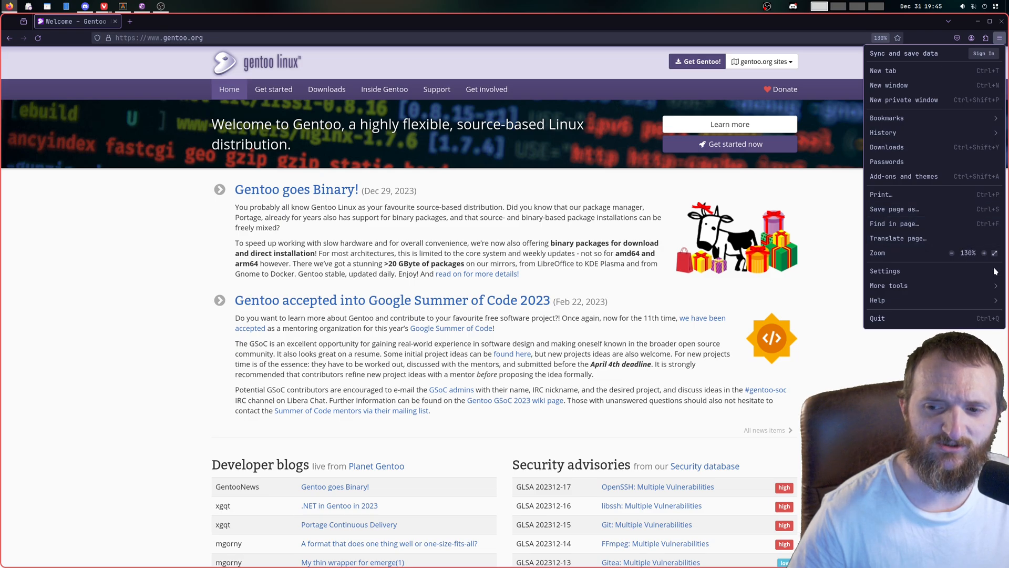
click(984, 253)
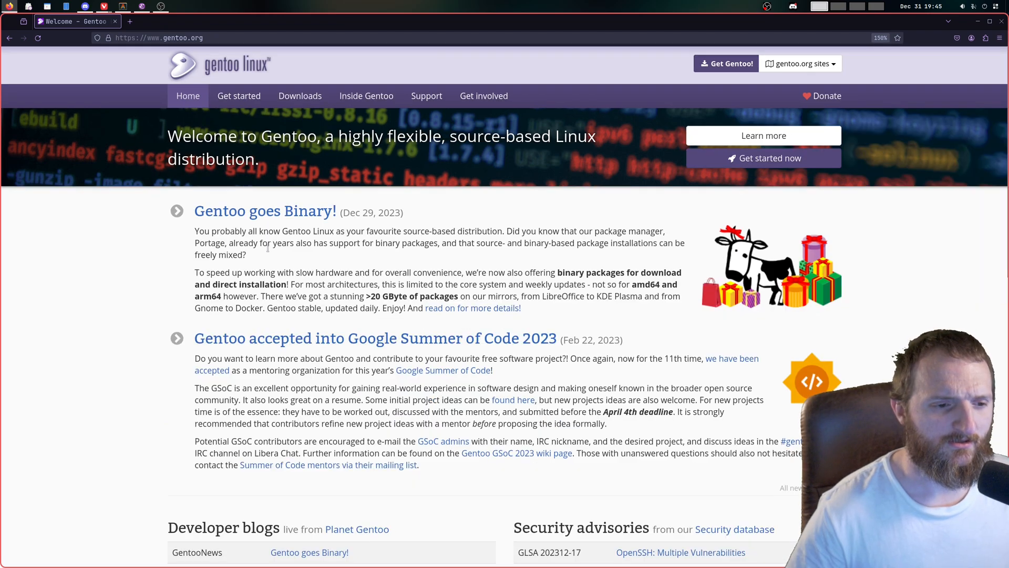
scroll(down, 3)
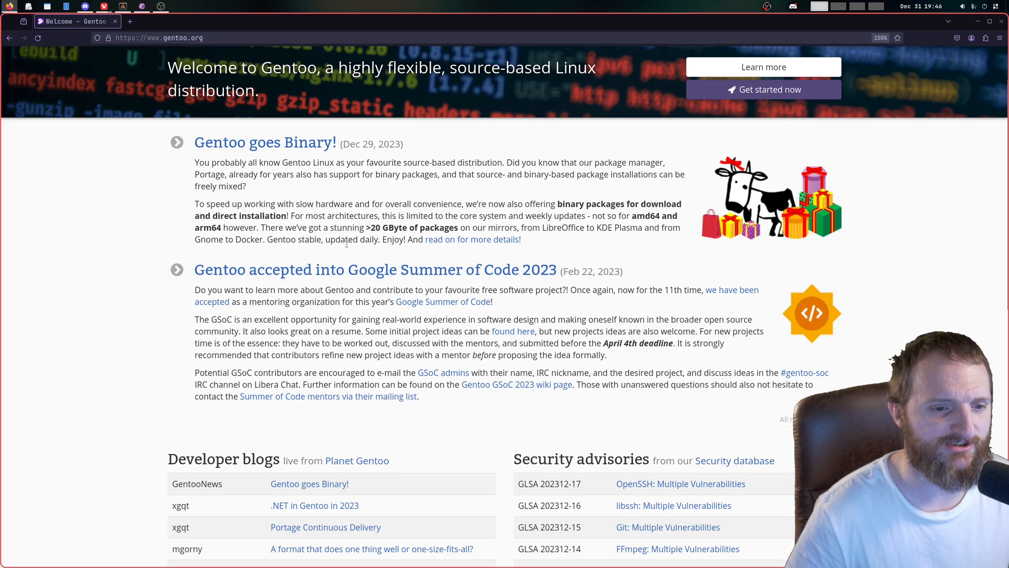
mouse_move(418, 252)
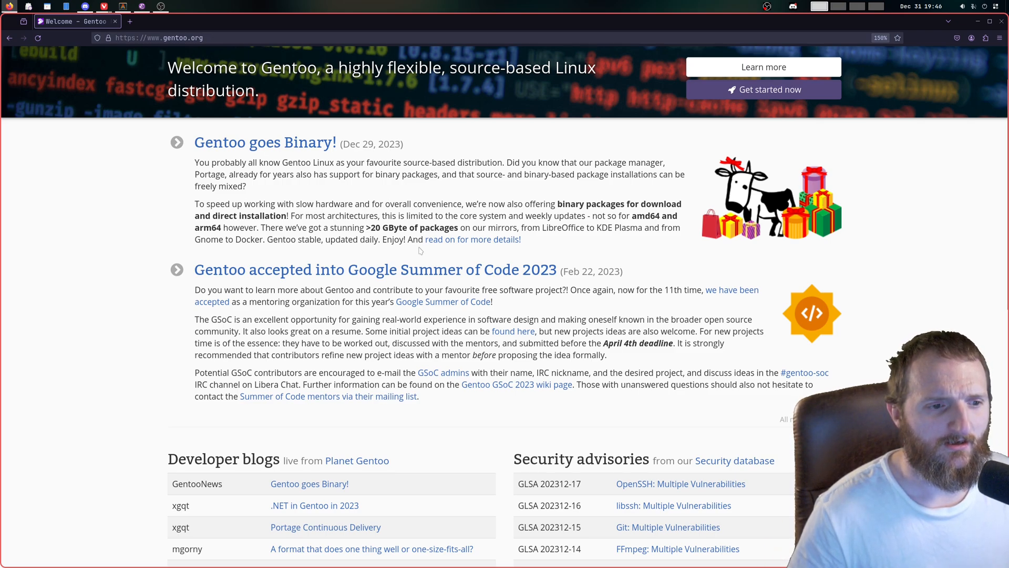
scroll(down, 3)
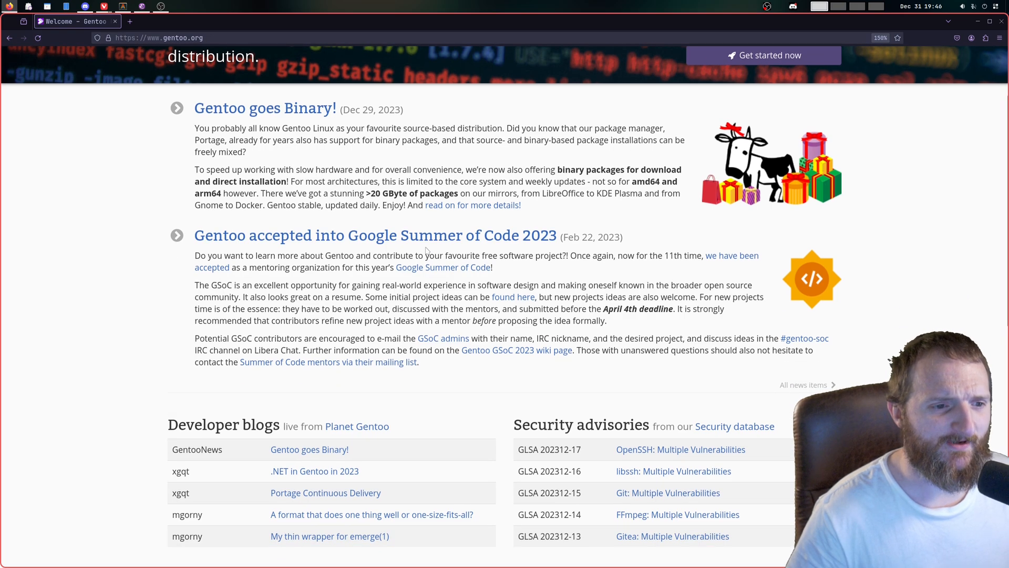
scroll(down, 3)
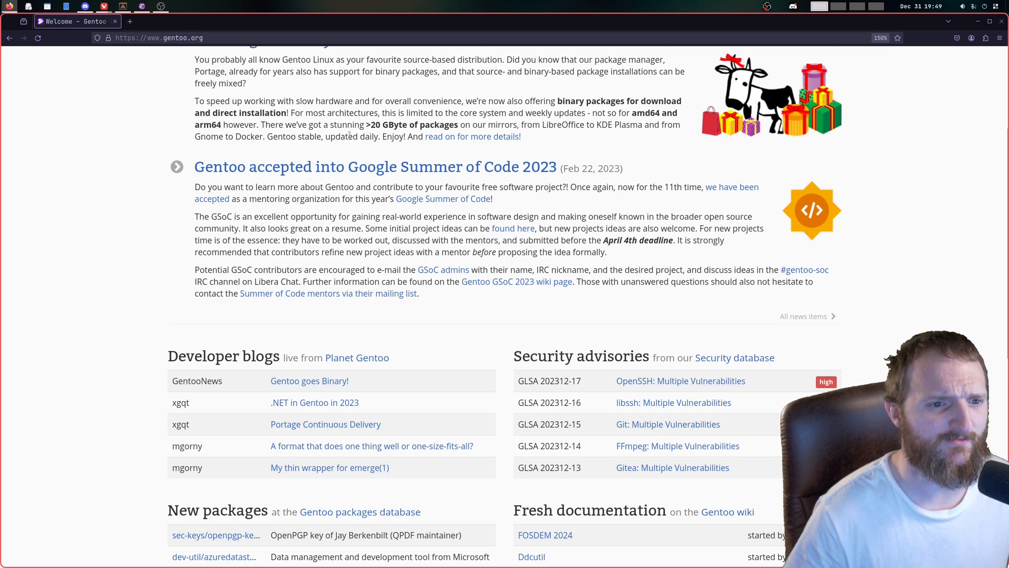
mouse_move(472, 137)
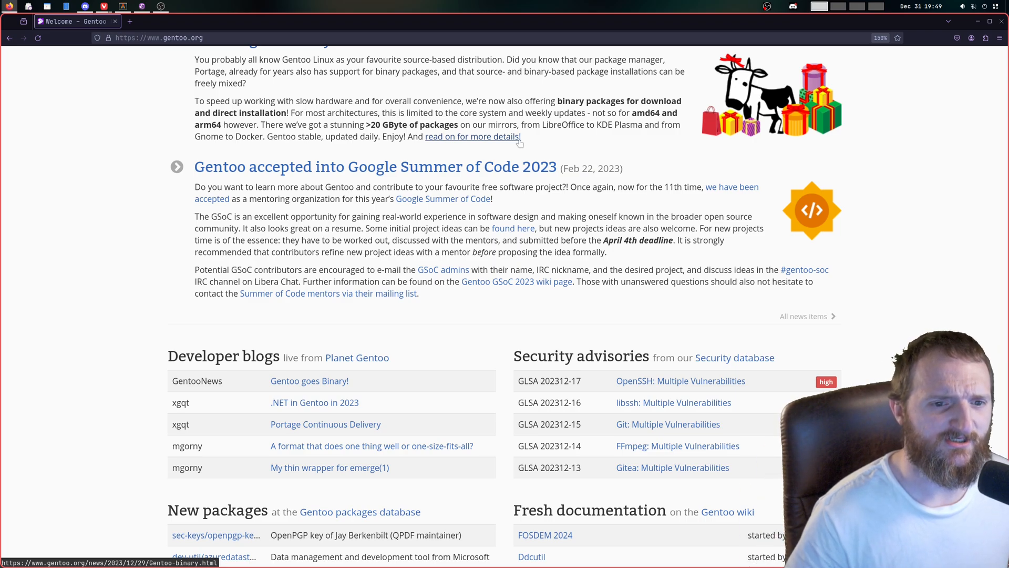
mouse_move(515, 146)
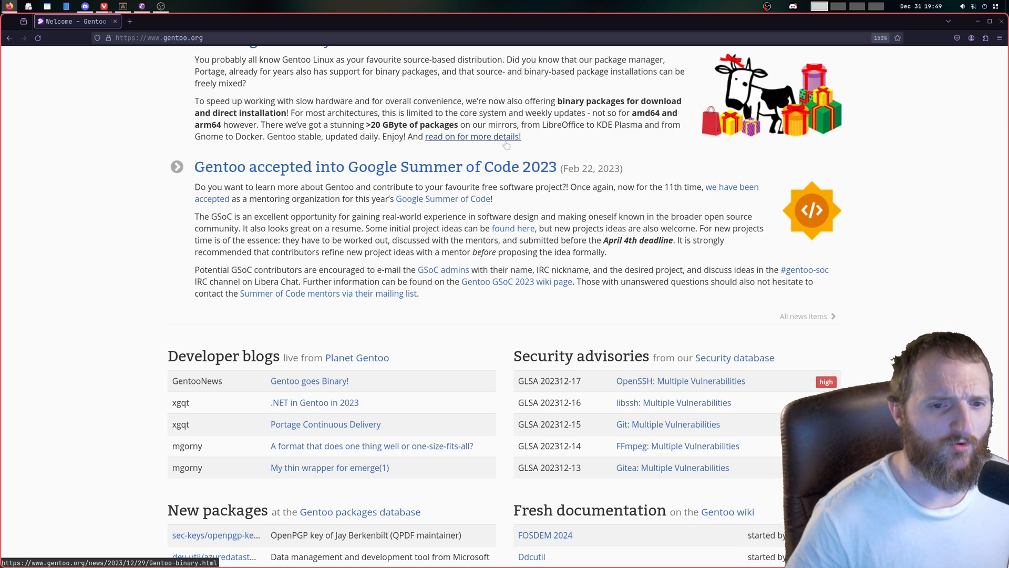
Open the full 'Gentoo goes Binary!' article and scroll to the arm64 settings and signature questions
click(472, 137)
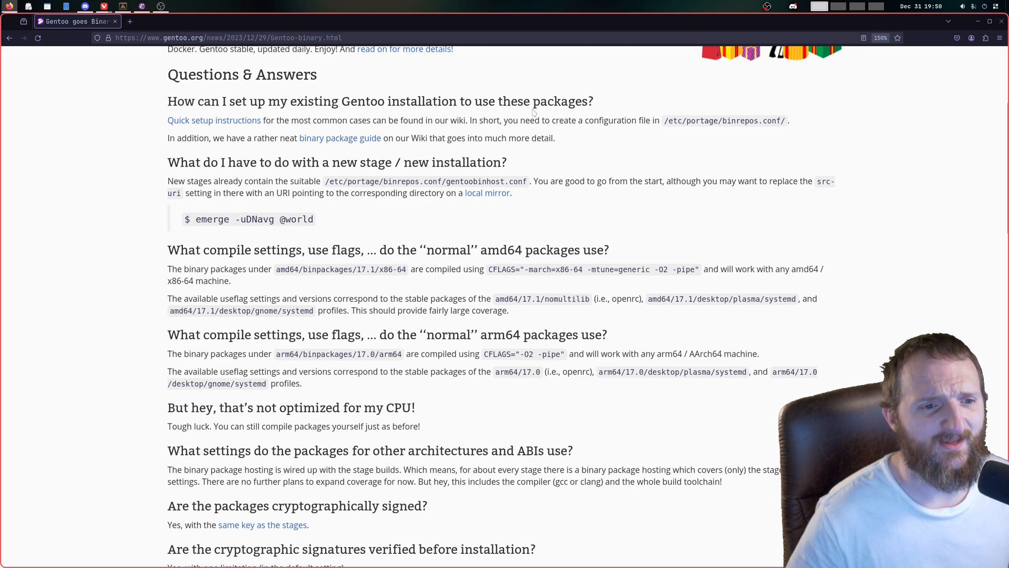
mouse_move(322, 152)
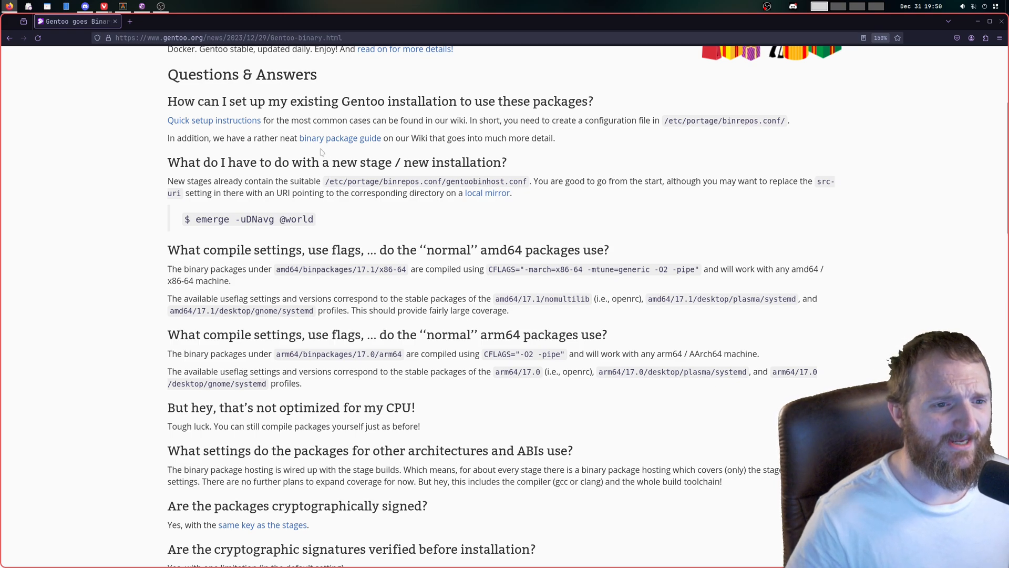
mouse_move(335, 150)
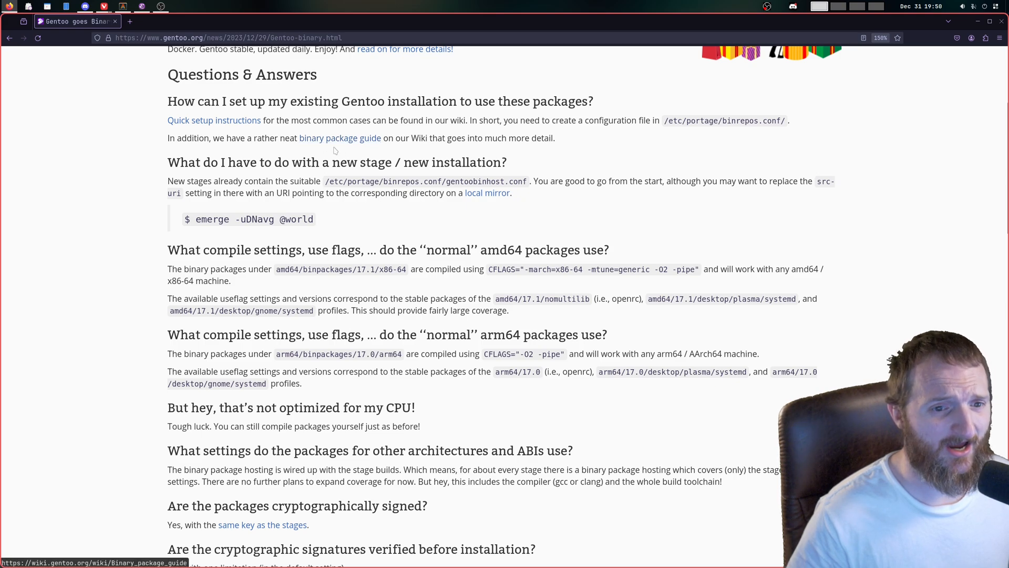
mouse_move(407, 156)
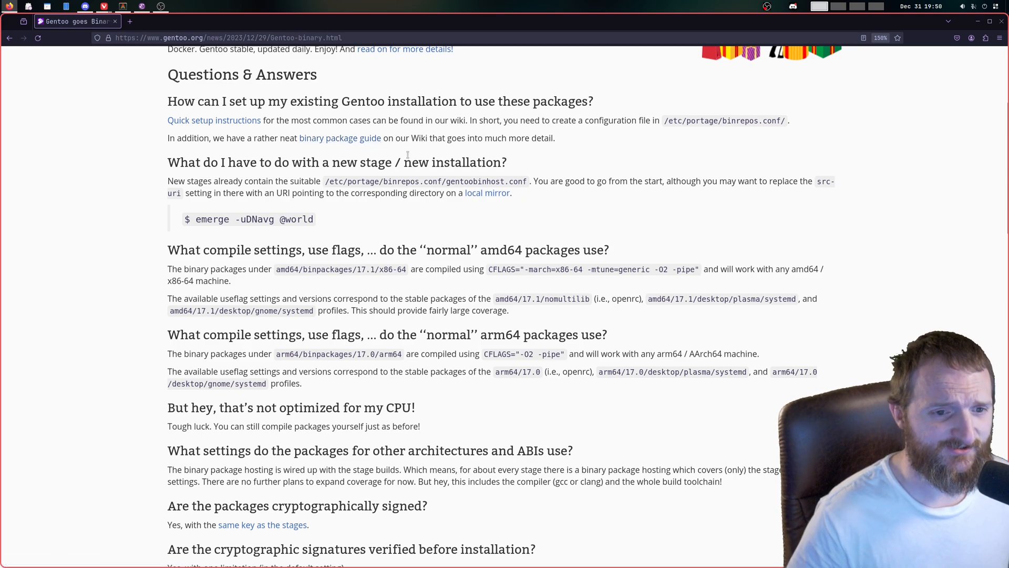
mouse_move(410, 149)
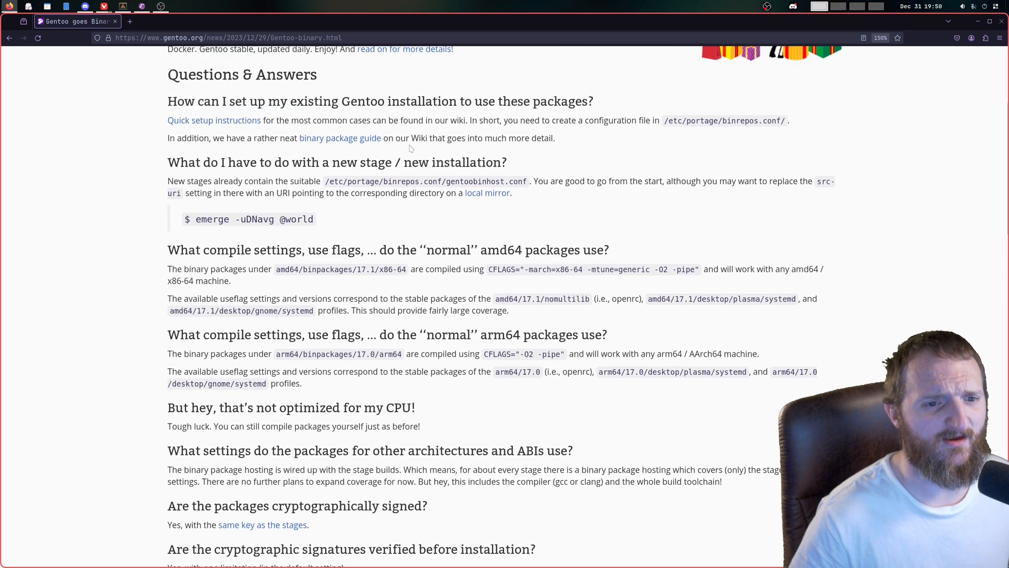
scroll(down, 3)
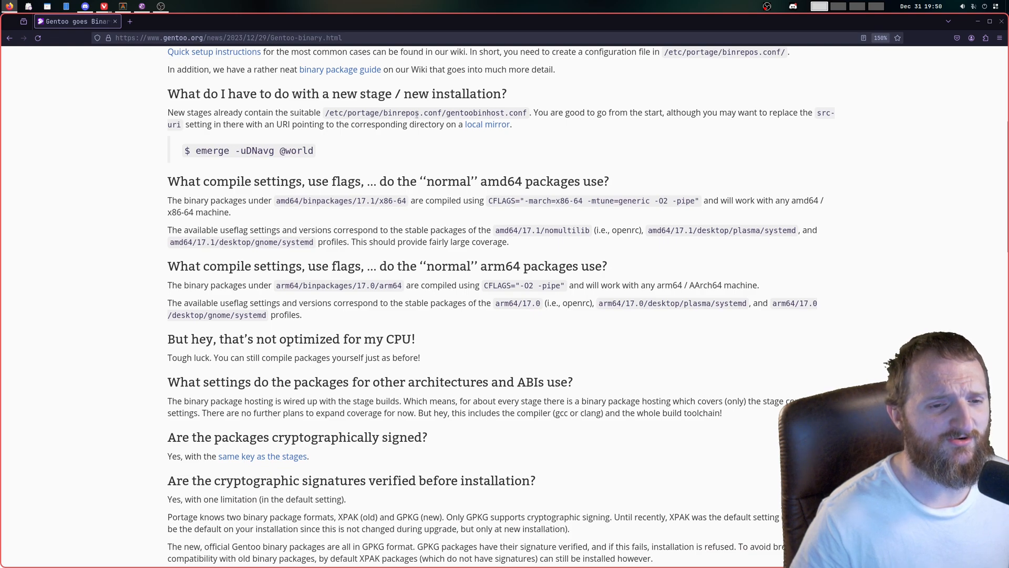
mouse_move(487, 124)
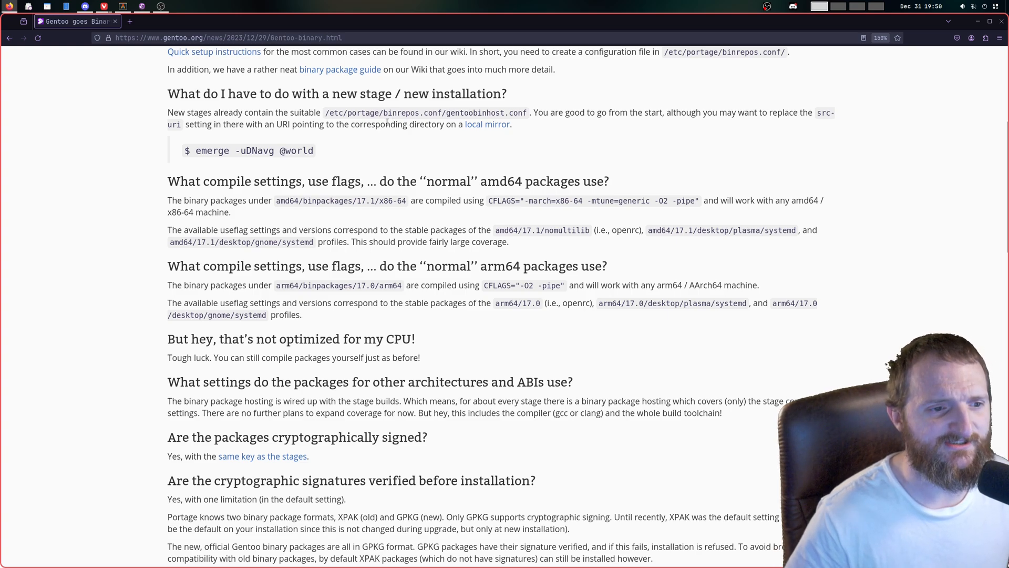
scroll(down, 3)
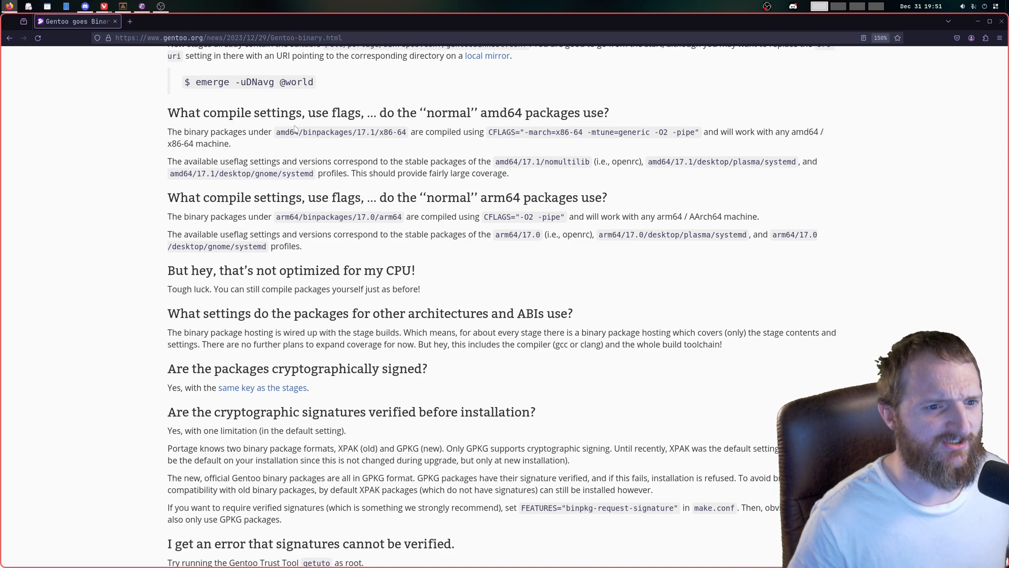
mouse_move(743, 180)
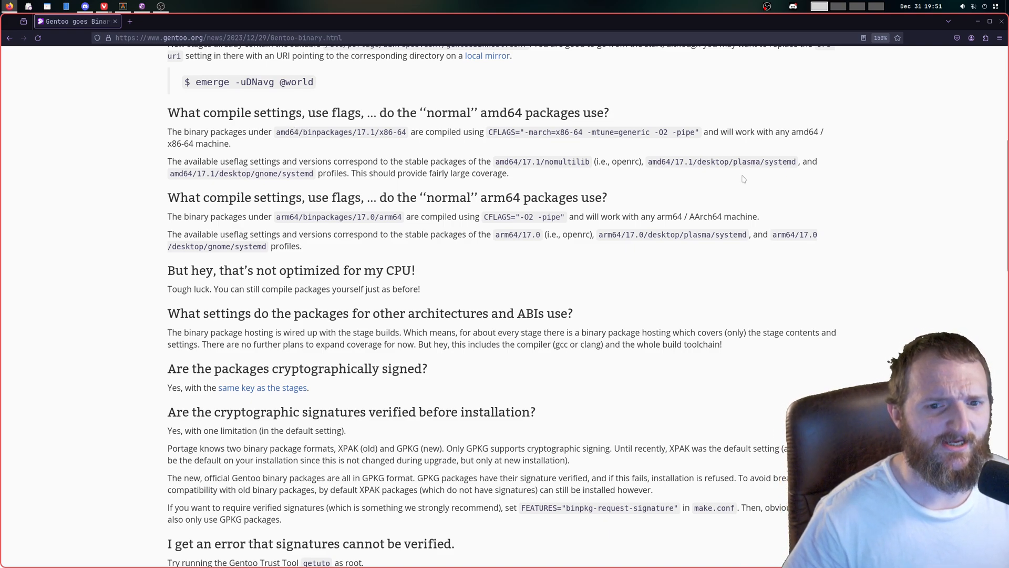
mouse_move(623, 144)
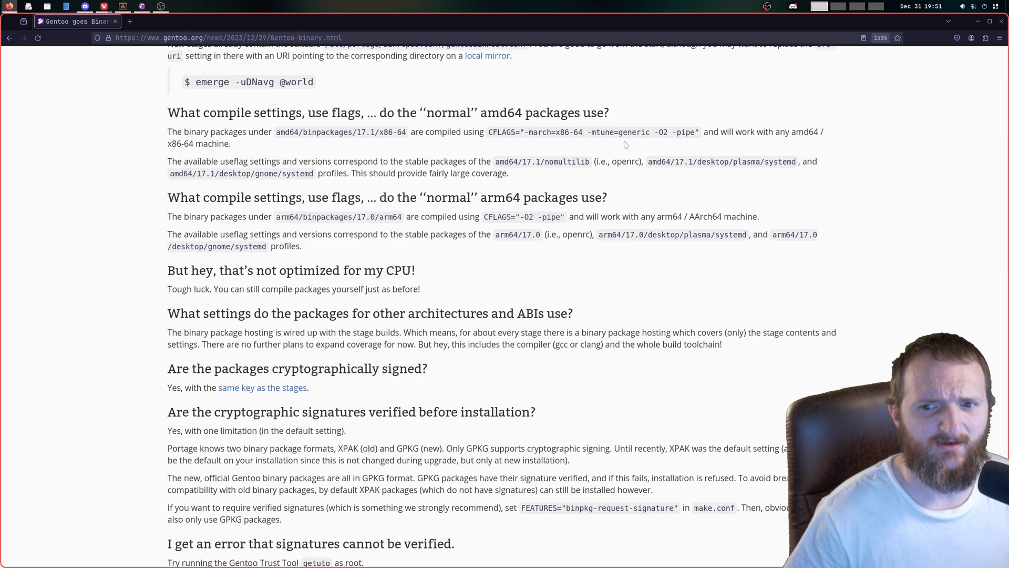
mouse_move(622, 141)
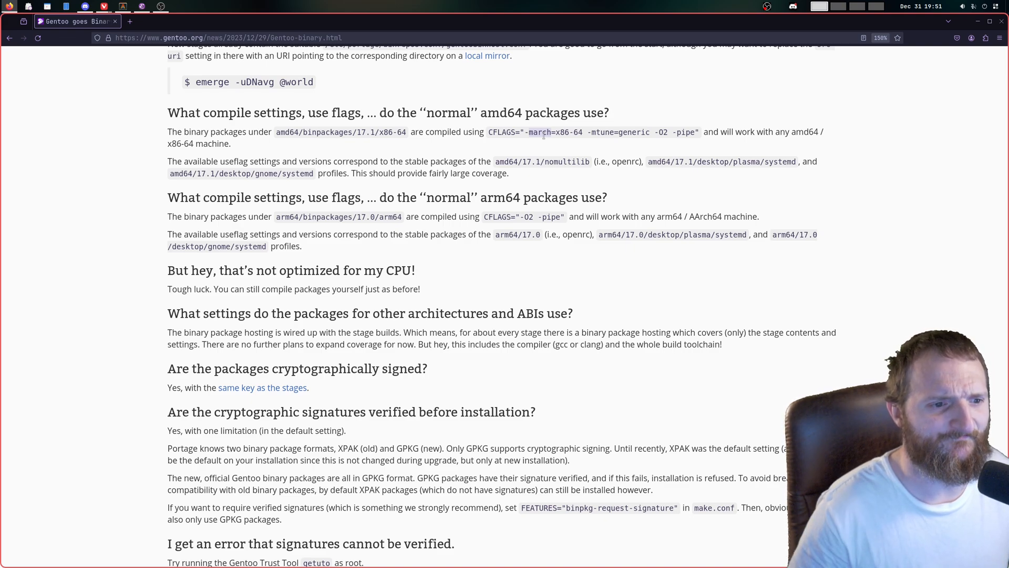
scroll(down, 3)
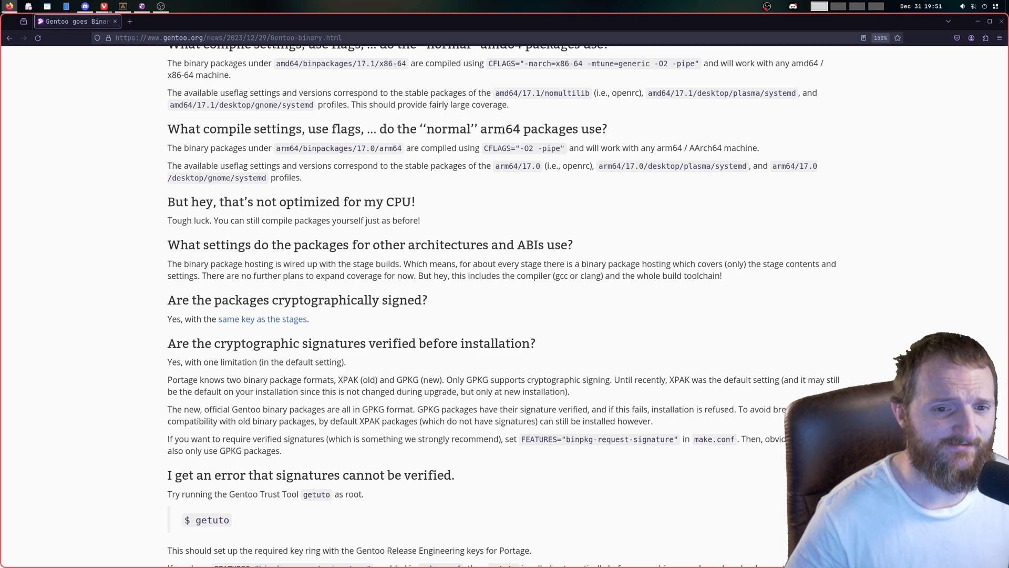
Scroll a little further to the question about self-made binary packages being refused
scroll(down, 3)
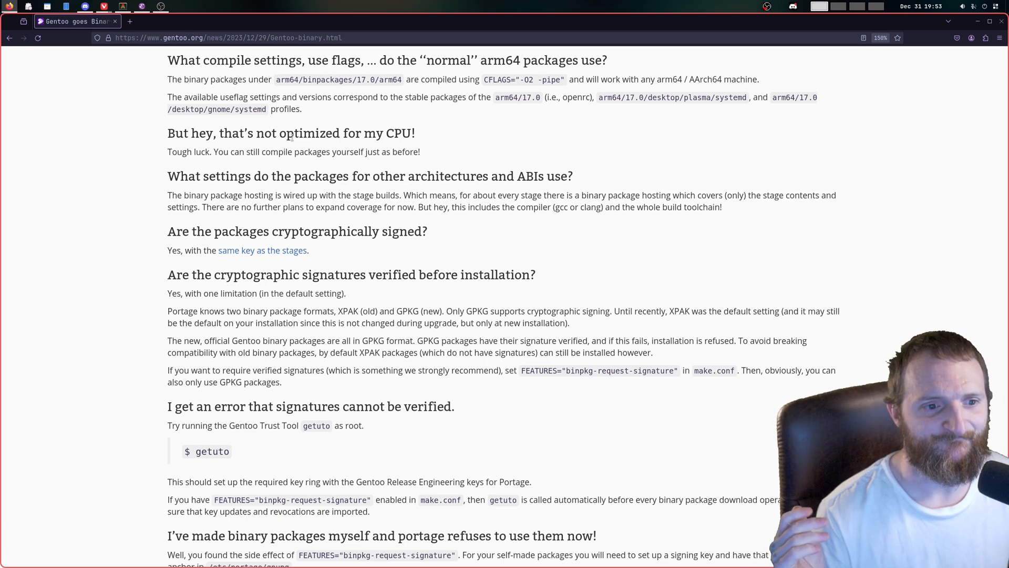
Scroll through the merged-usr, profile-version and ~amd64 plans FAQ questions
scroll(down, 3)
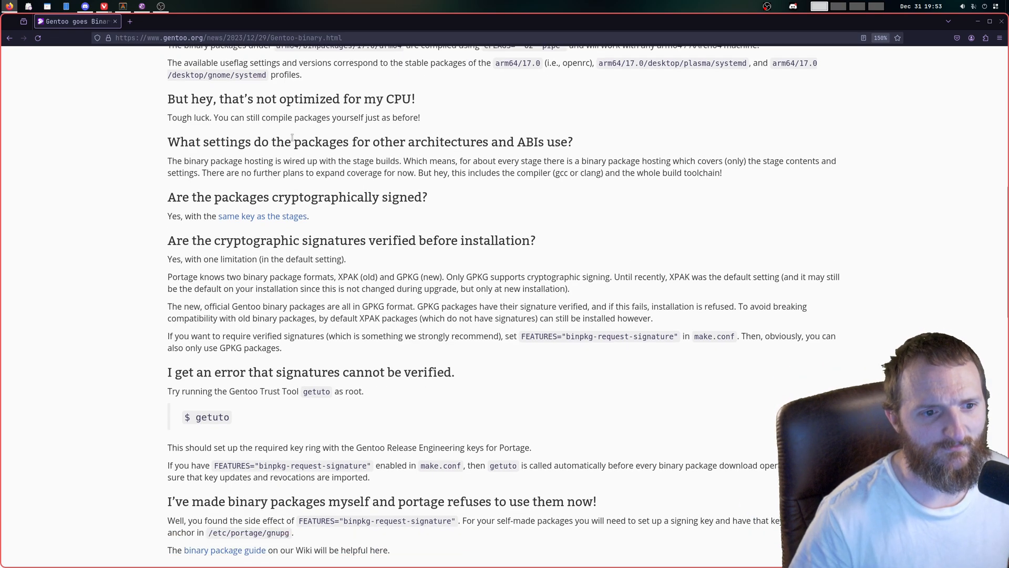
scroll(down, 3)
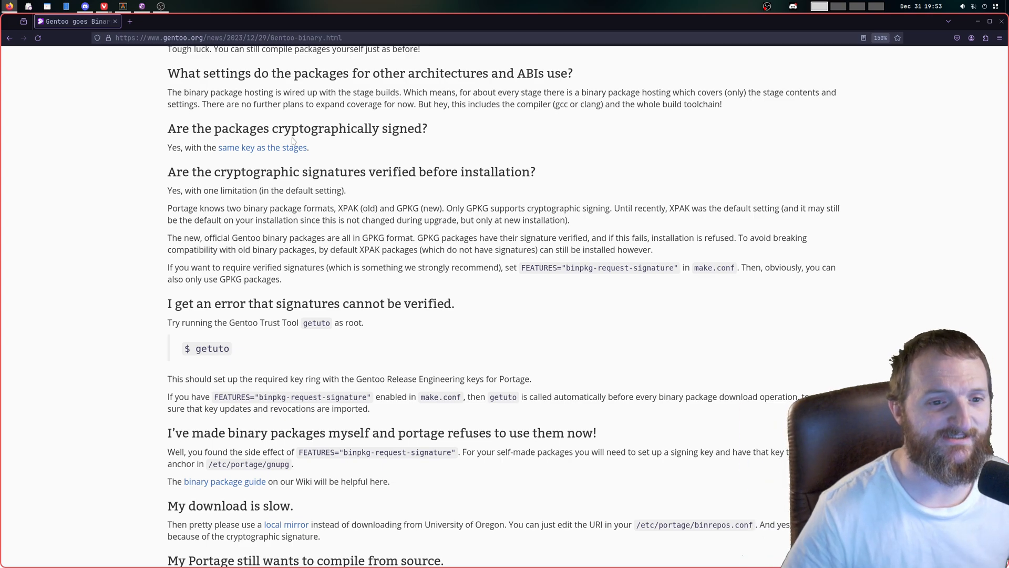
scroll(down, 3)
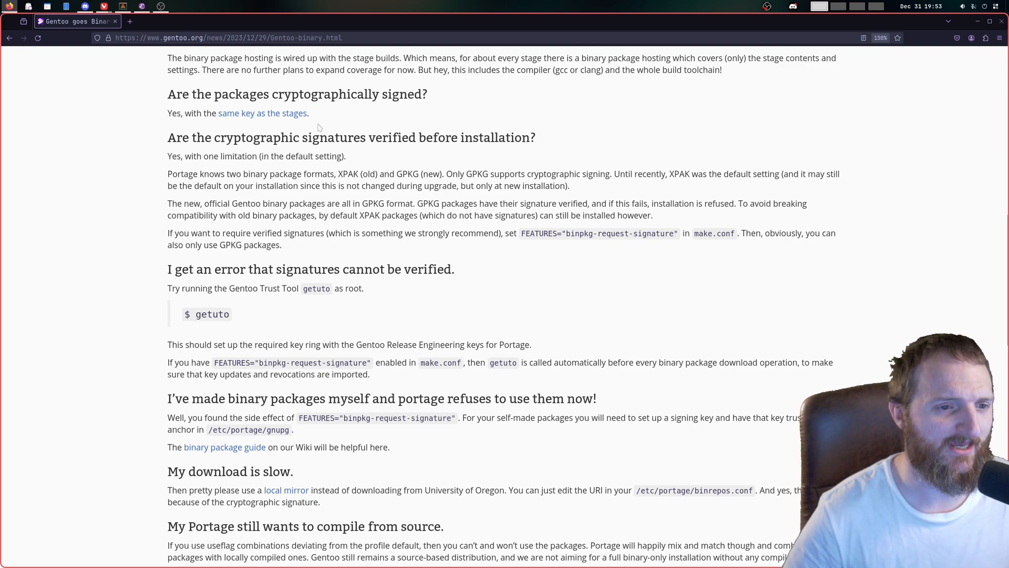
mouse_move(262, 113)
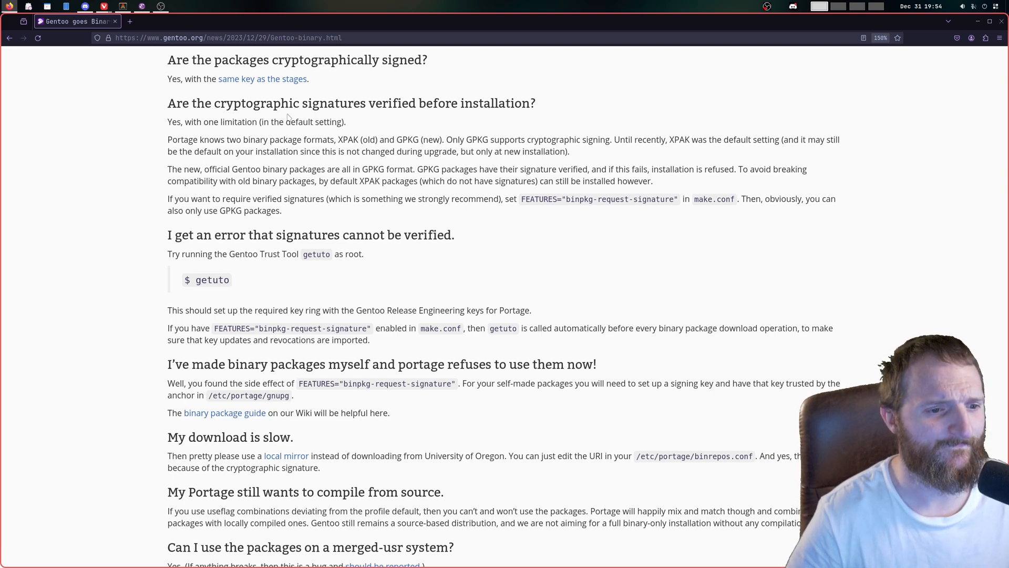
scroll(down, 3)
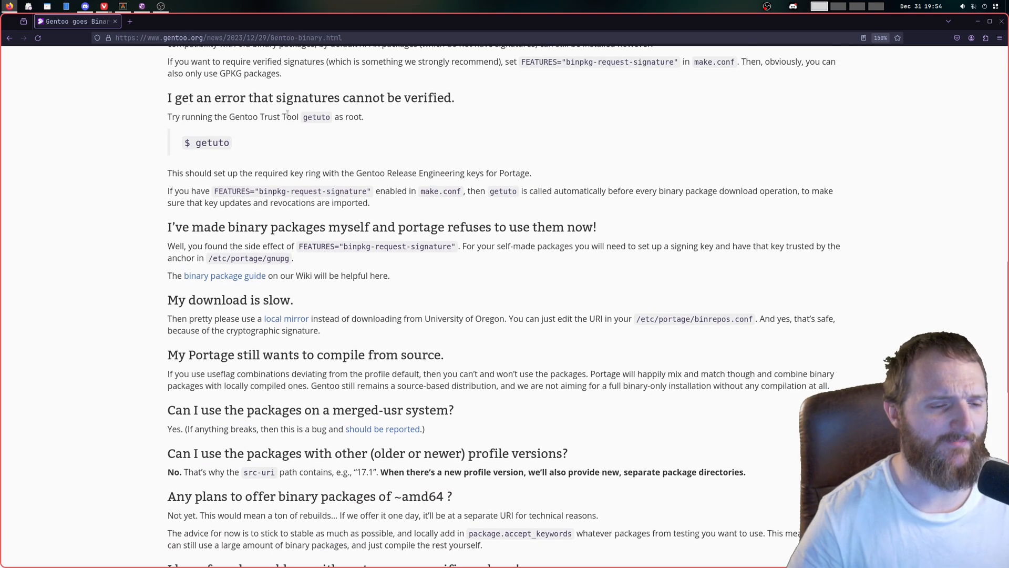
Highlight the word Try in the getuto advice and scroll to the Any pretty pictures? heading
double_click(173, 116)
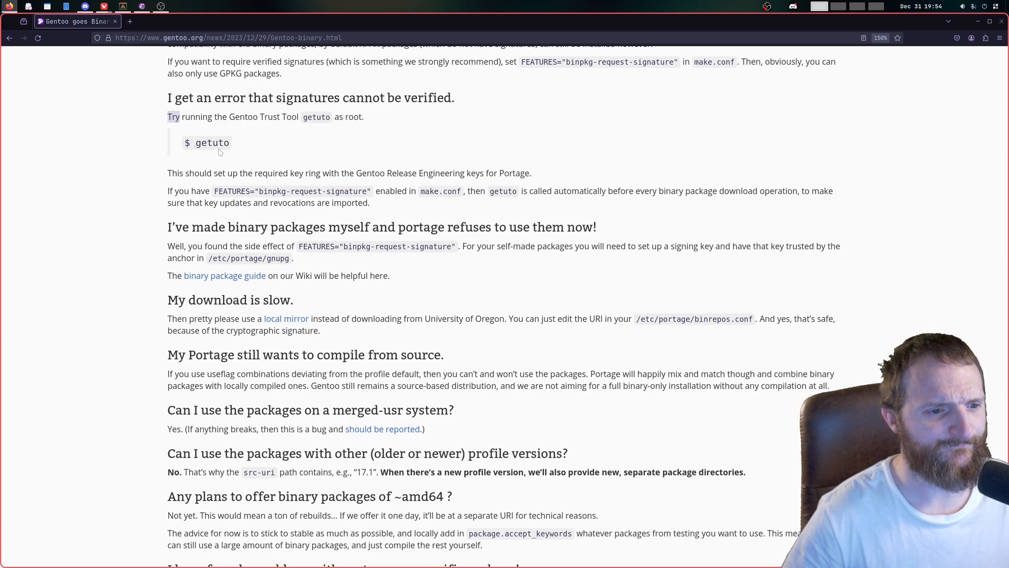
scroll(down, 3)
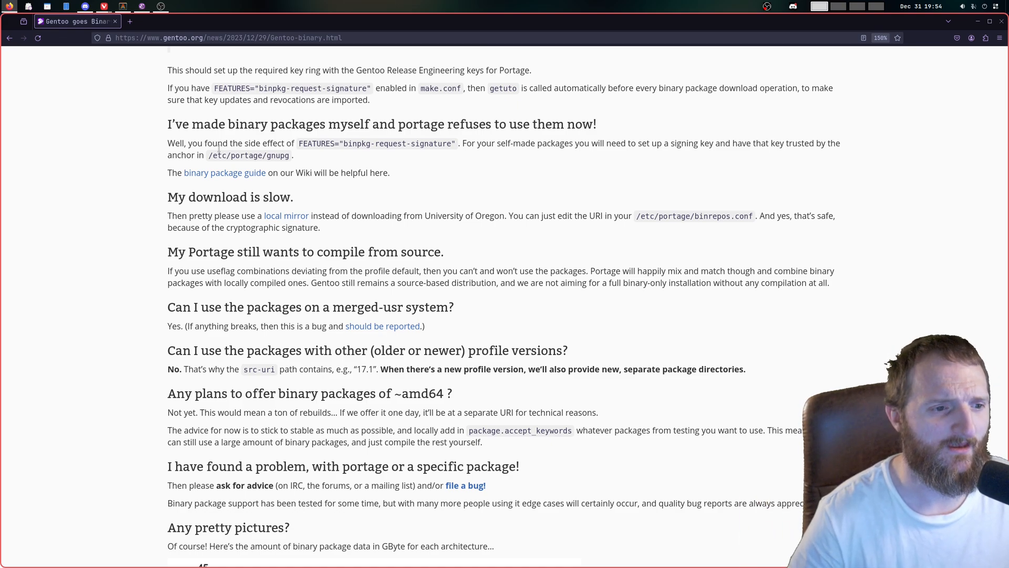
Scroll until the binary package size chart starts to appear, rising to about 45 GB
scroll(down, 3)
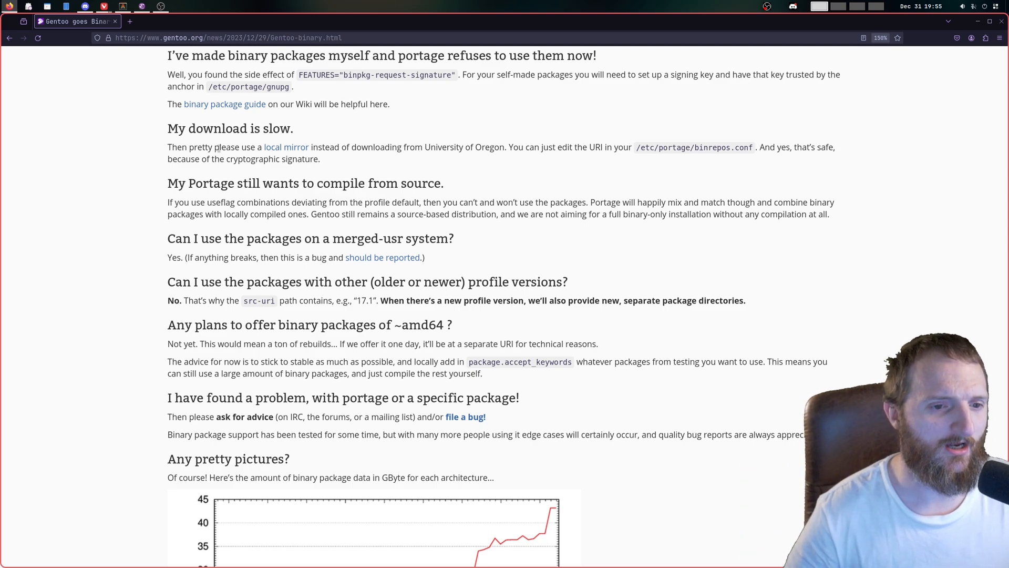
Scroll until the full per-architecture chart shows amd64 near 43 GB and arm64 near 26 GB
scroll(down, 3)
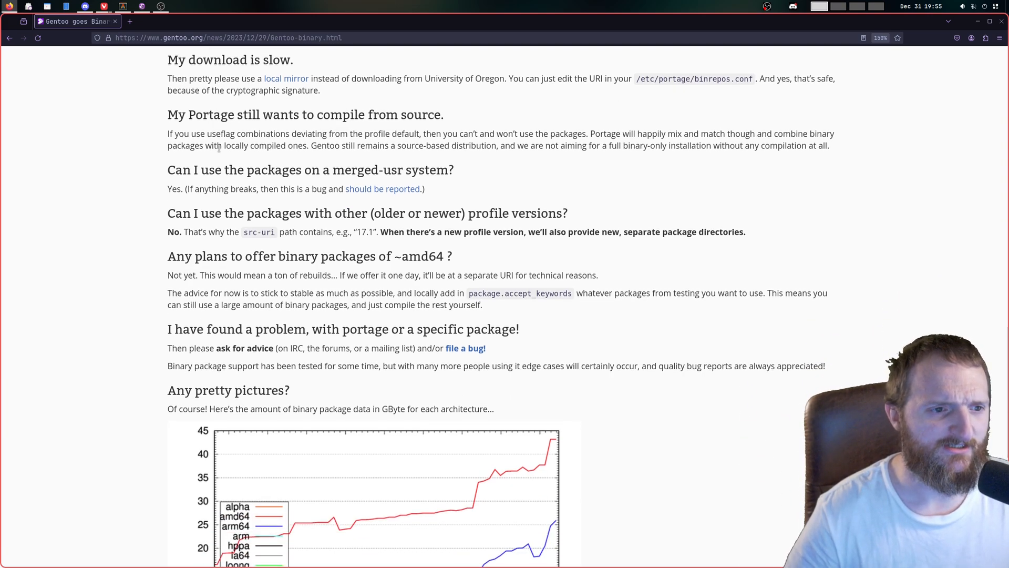
scroll(down, 3)
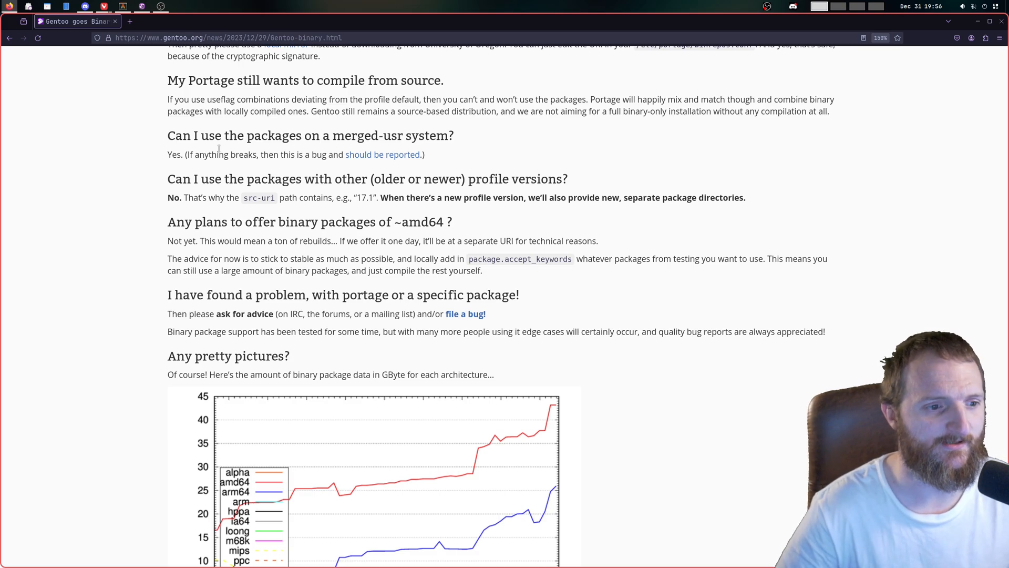
mouse_move(397, 244)
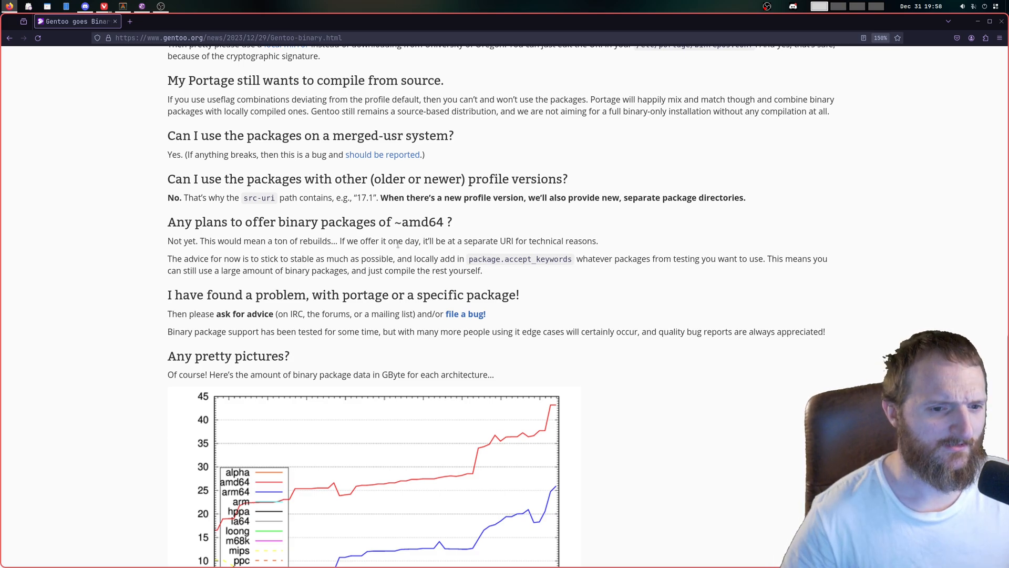
scroll(down, 3)
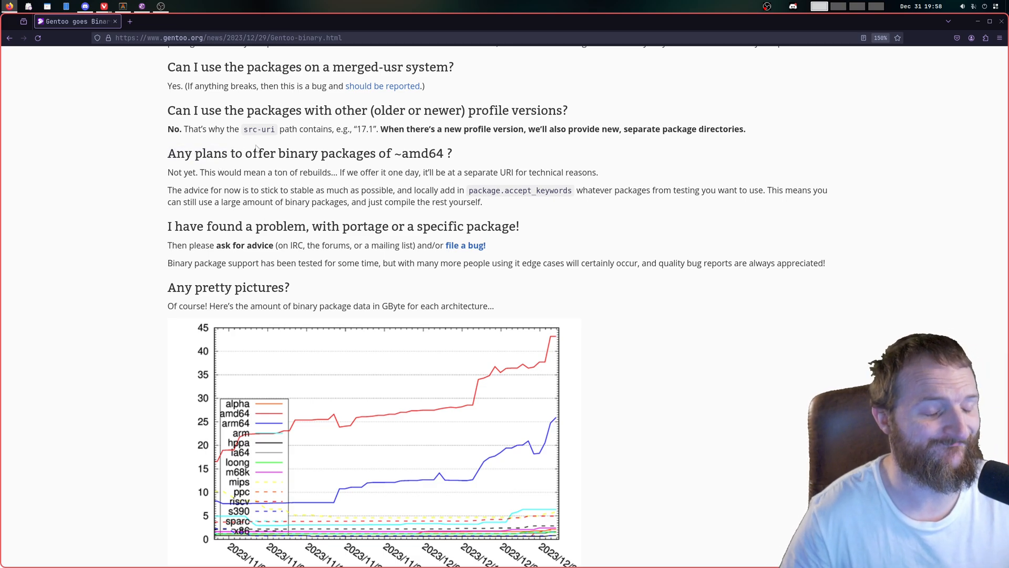
scroll(down, 3)
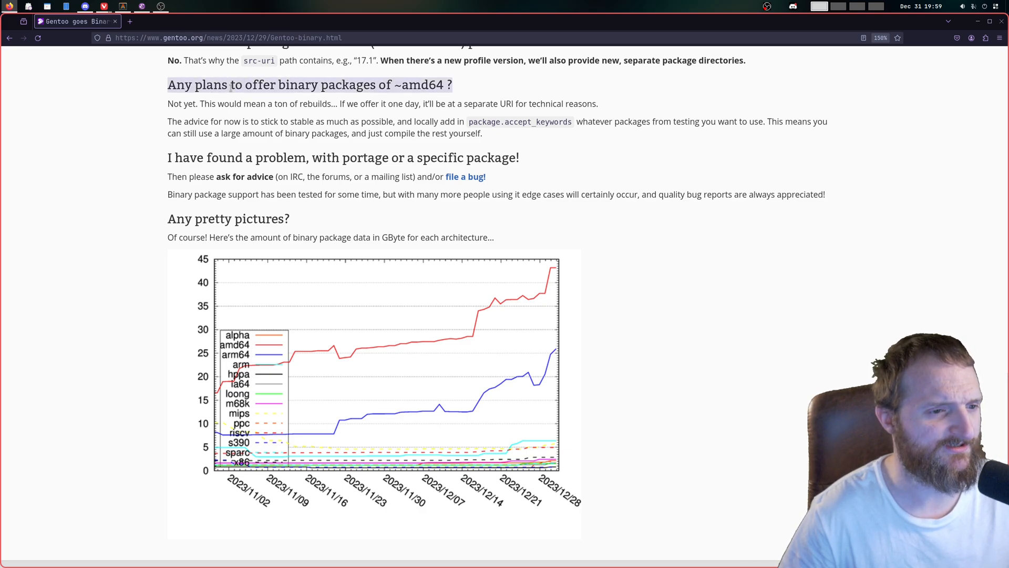
scroll(down, 3)
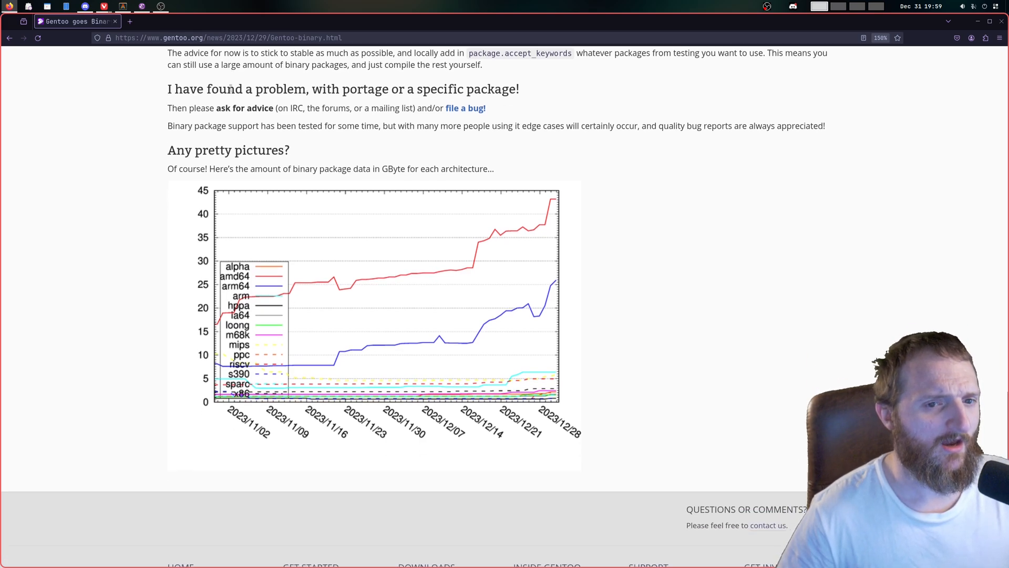
double_click(224, 89)
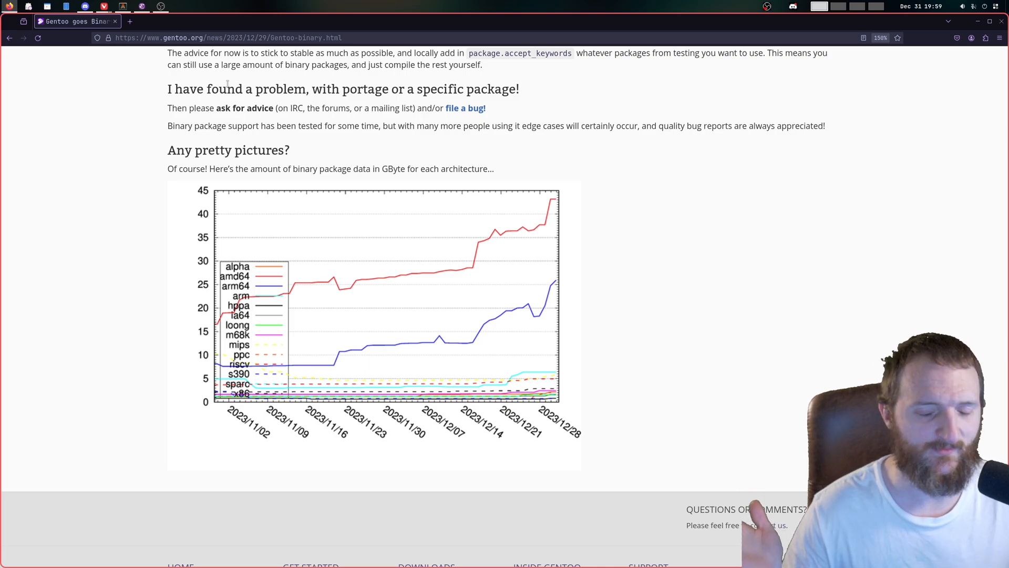
scroll(down, 3)
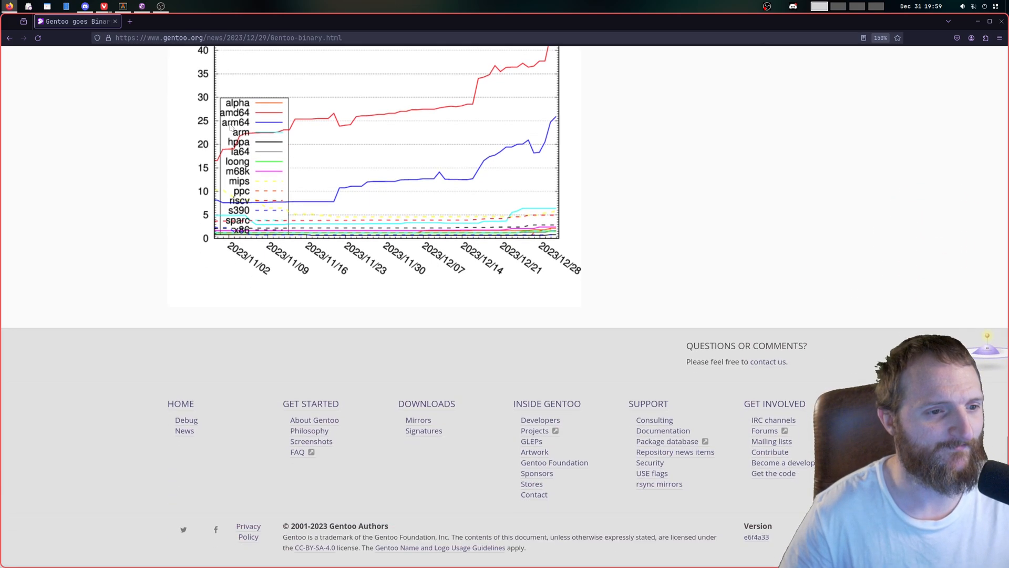
scroll(up, 3)
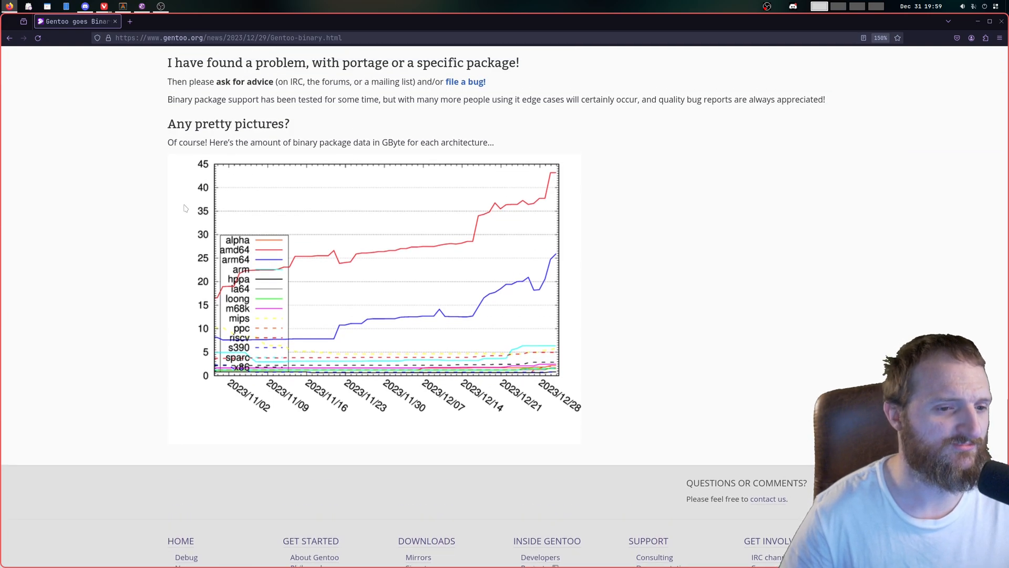
mouse_move(370, 233)
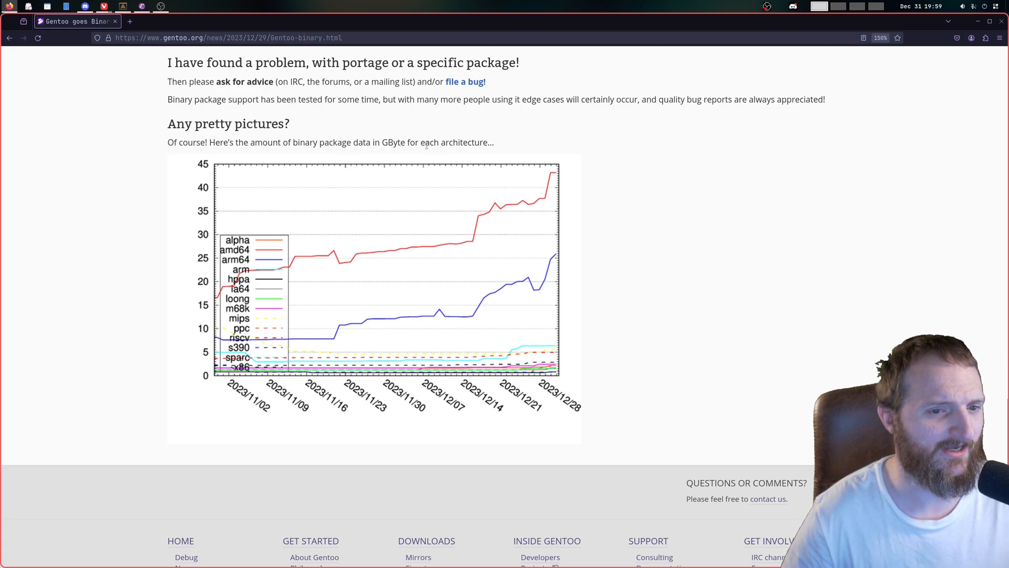
mouse_move(438, 153)
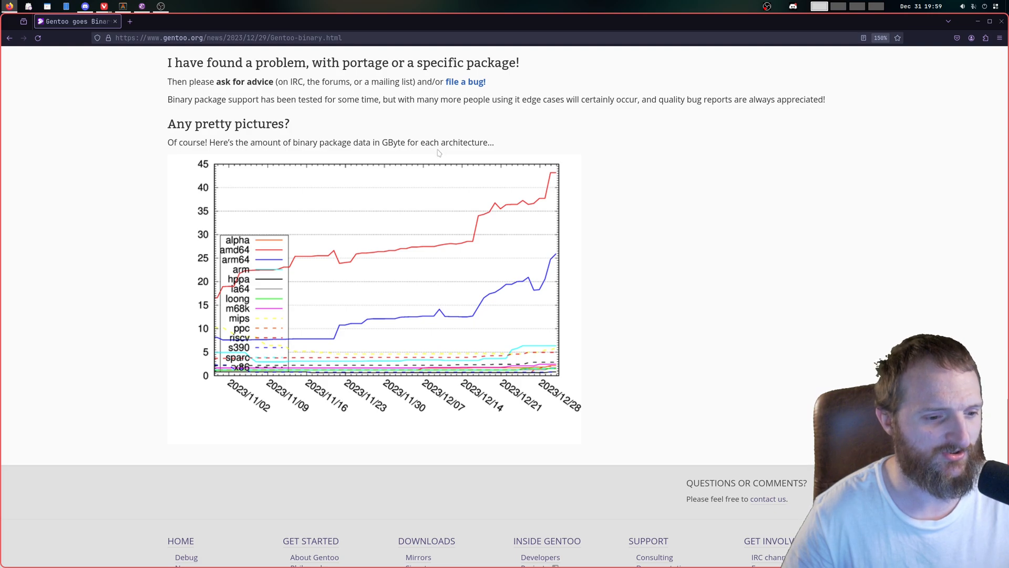
mouse_move(264, 284)
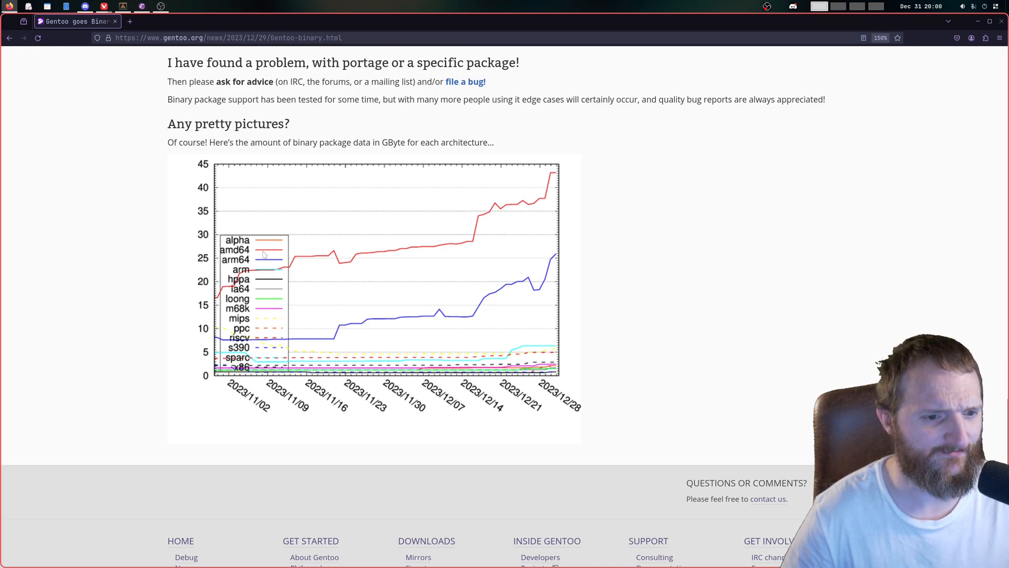
mouse_move(347, 278)
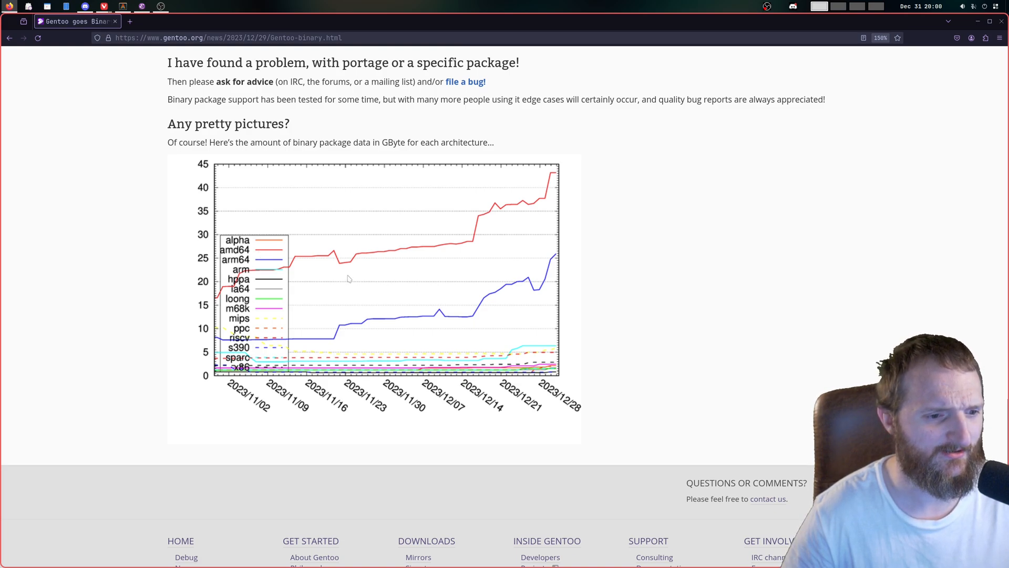
mouse_move(307, 262)
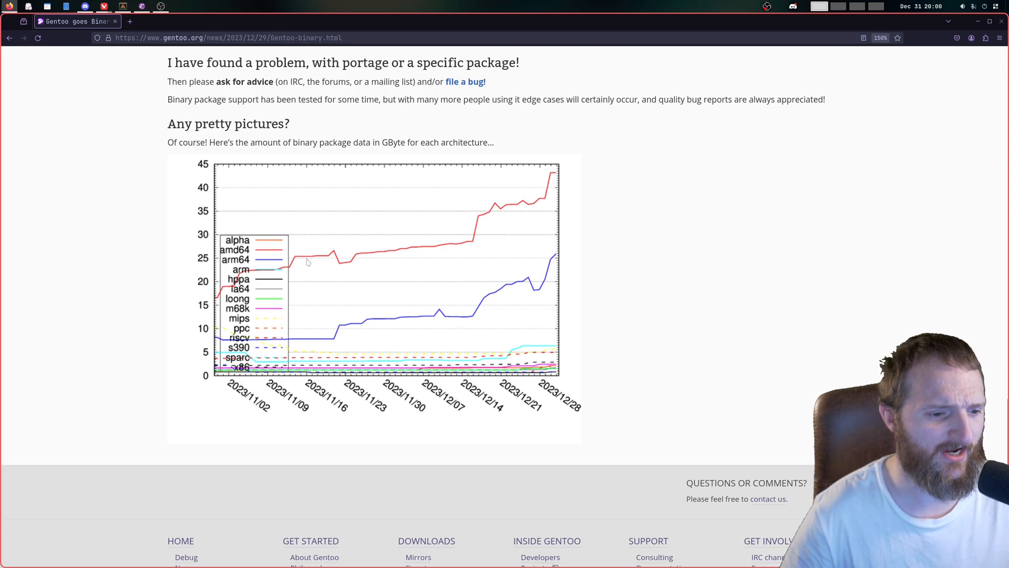
mouse_move(464, 253)
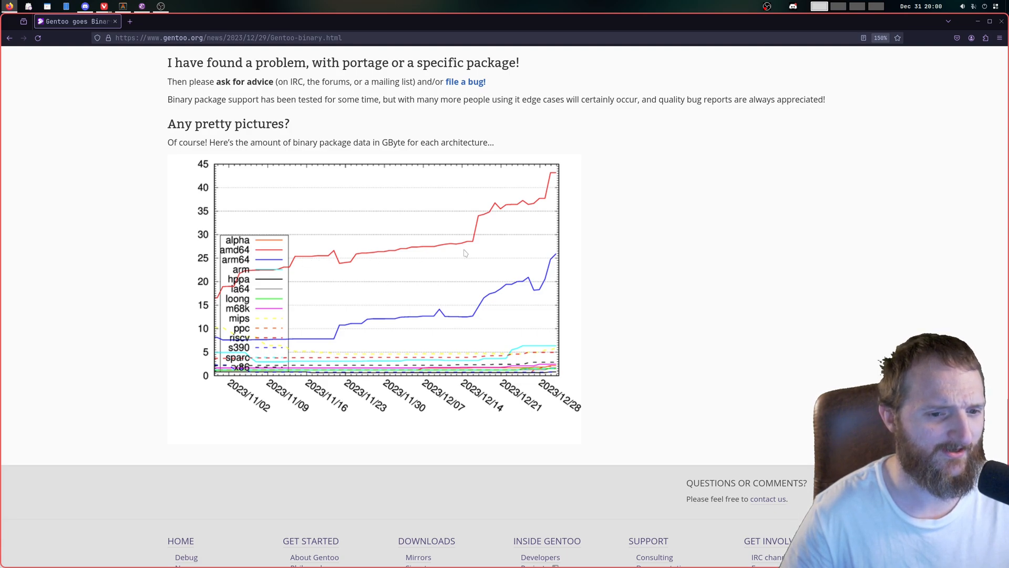
mouse_move(480, 233)
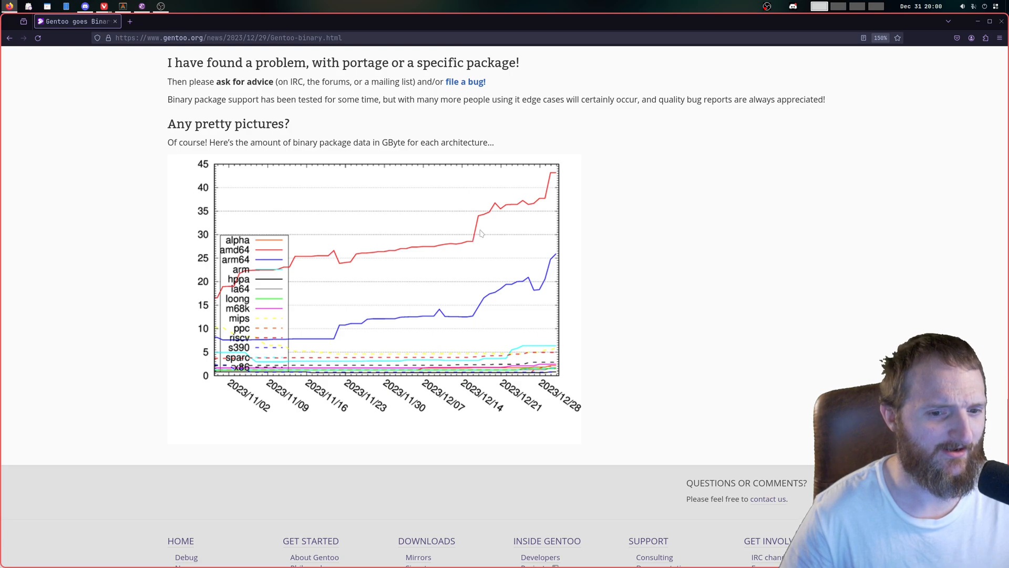
mouse_move(557, 350)
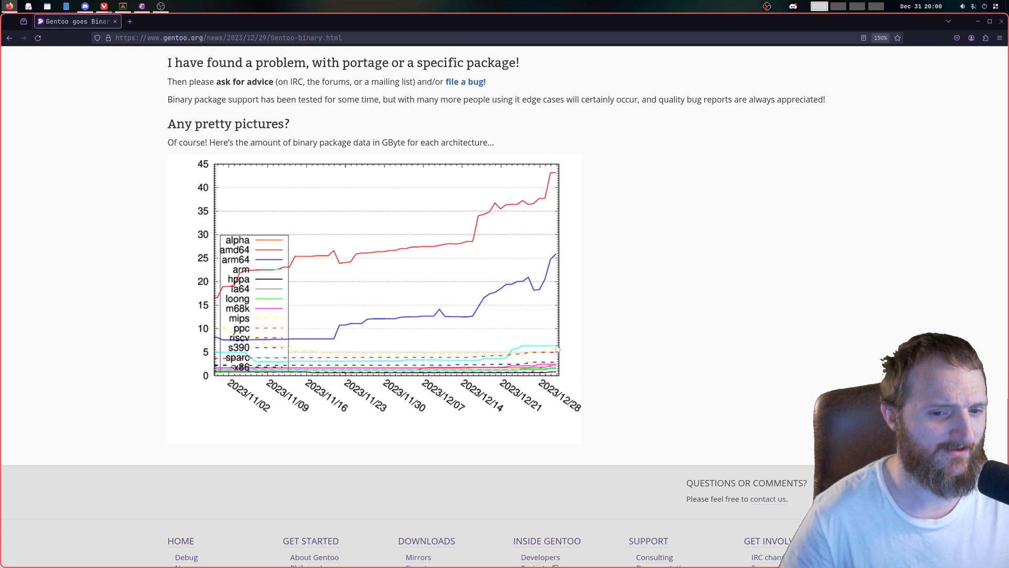
mouse_move(479, 238)
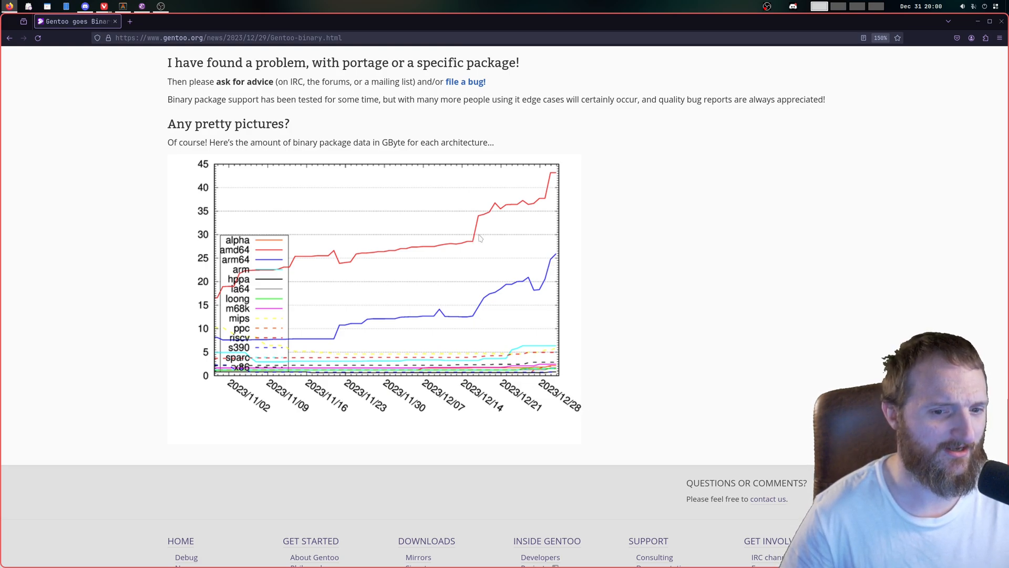
mouse_move(547, 179)
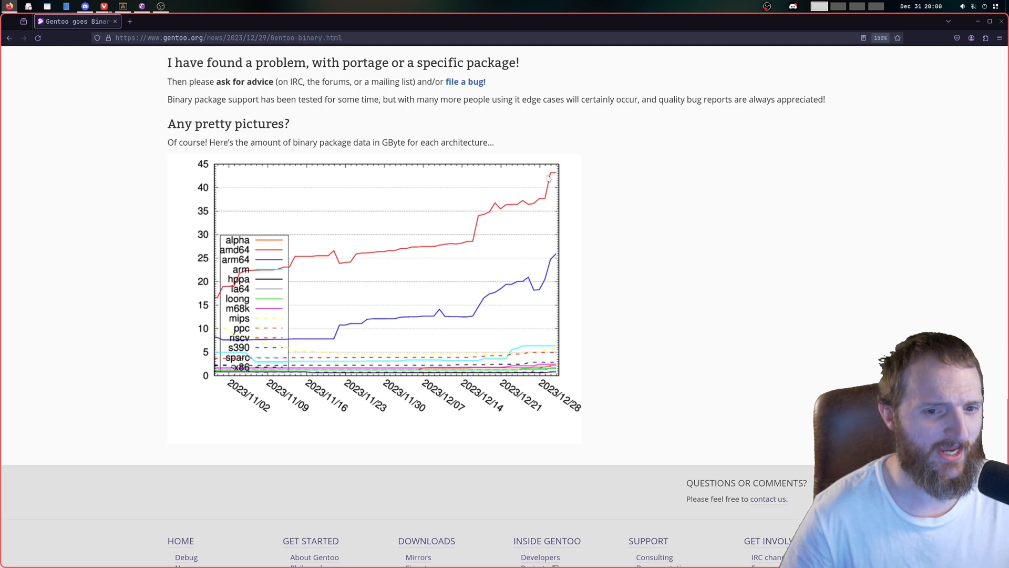